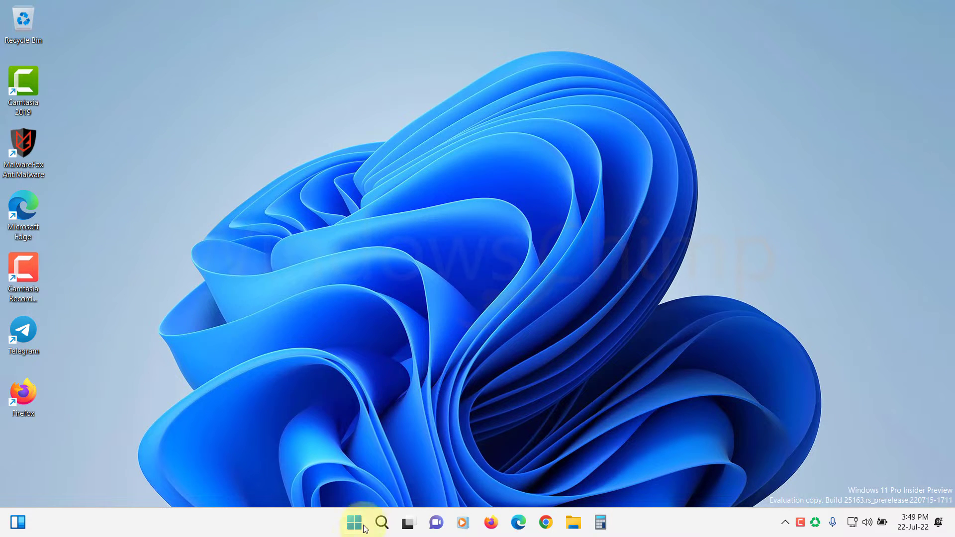
Search 'cmd' from Start and launch Command Prompt as administrator
type("c;md")
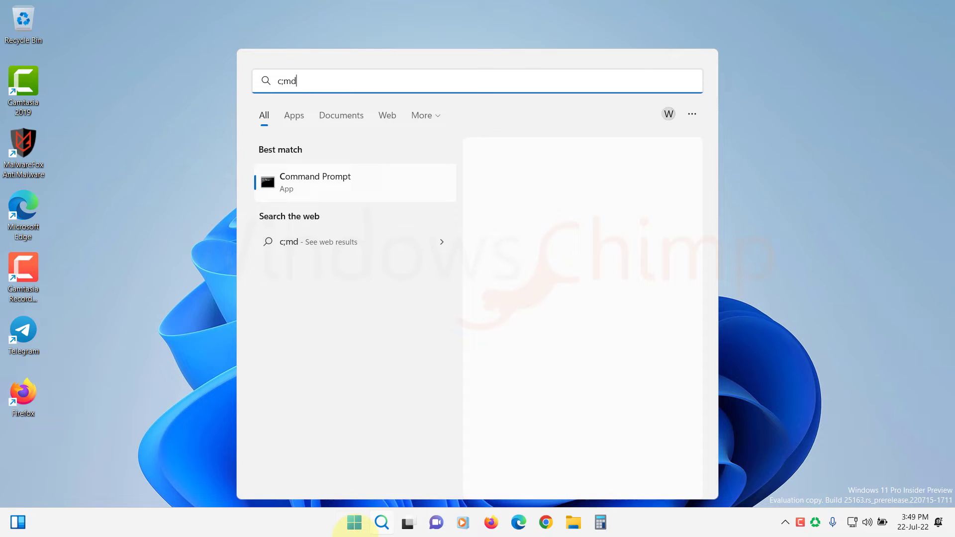
type("cmd")
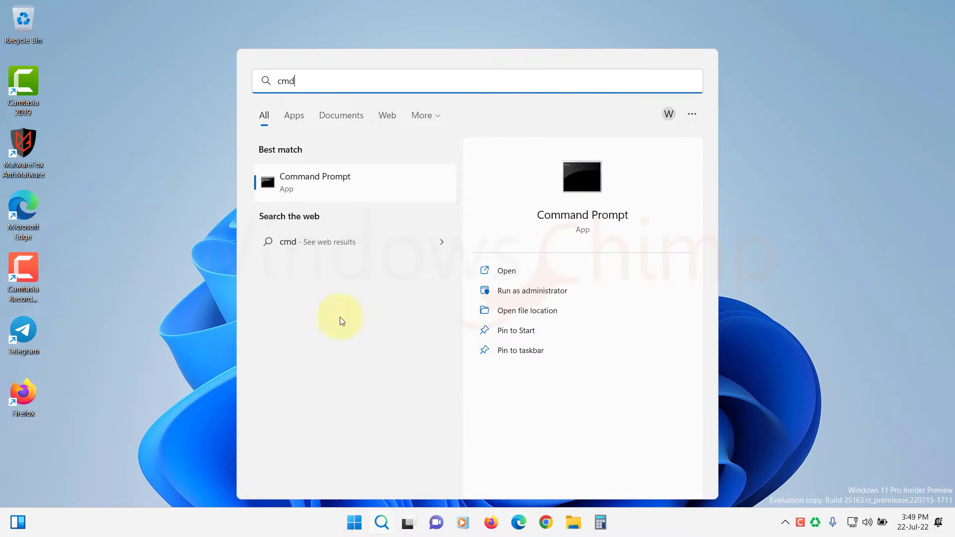
mouse_move(349, 195)
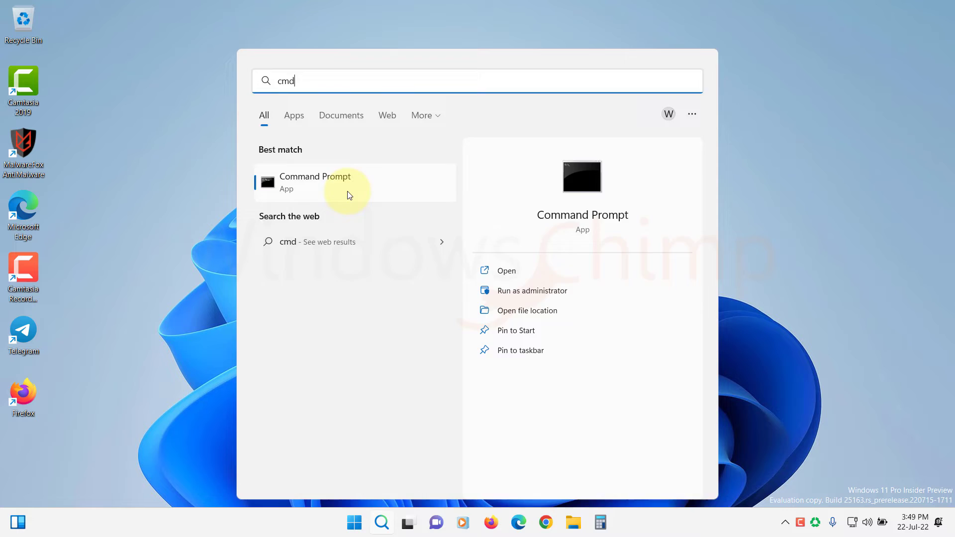
left_click(530, 291)
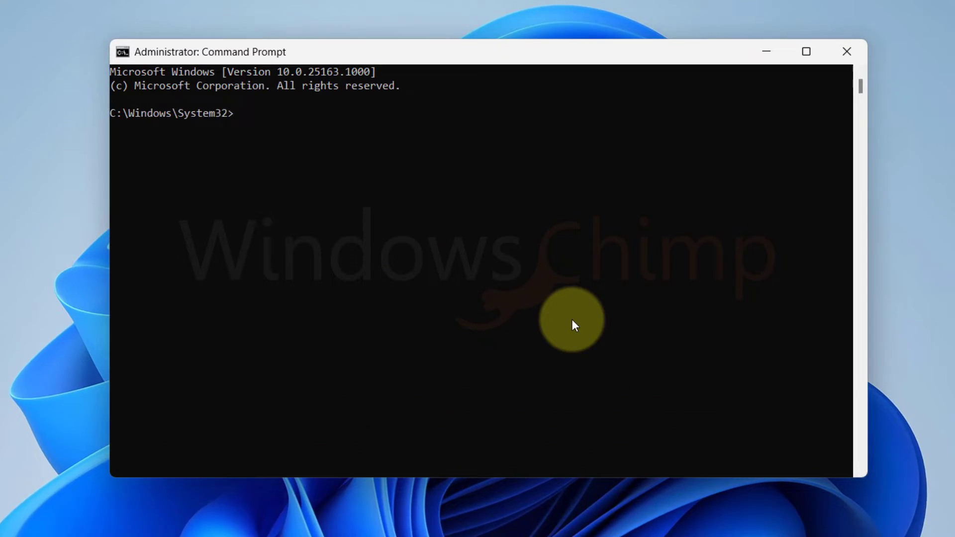
Run sfc /scannow to start the System File Checker scan
type("sfc")
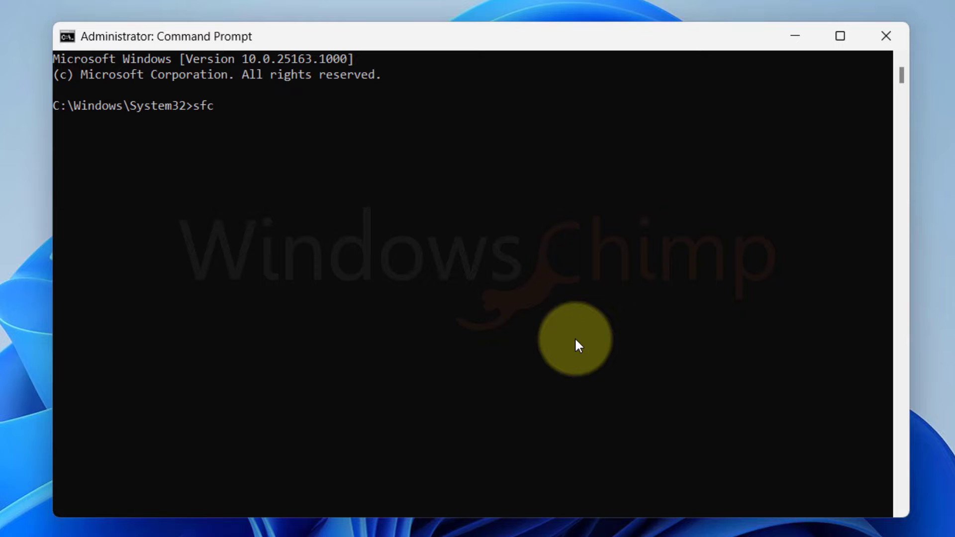
type("/scannow")
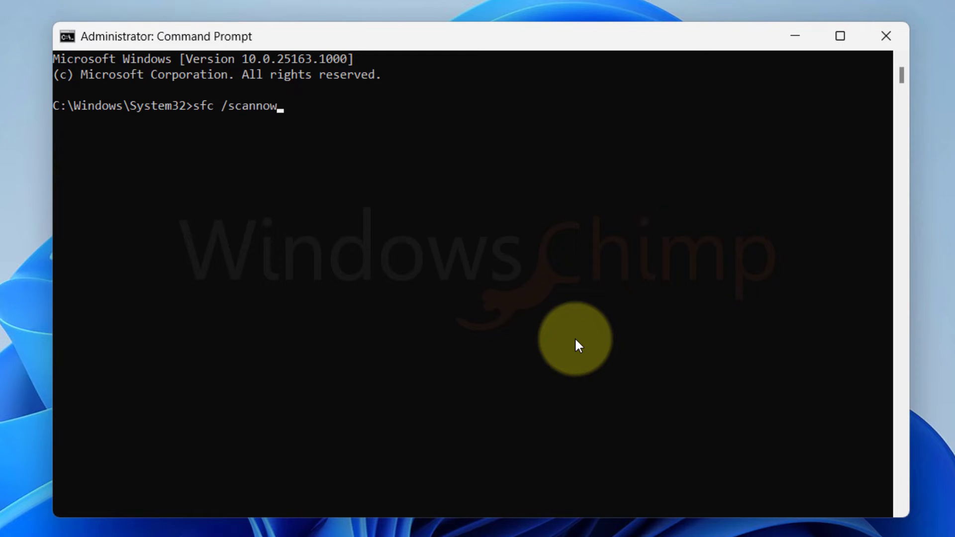
key("Enter")
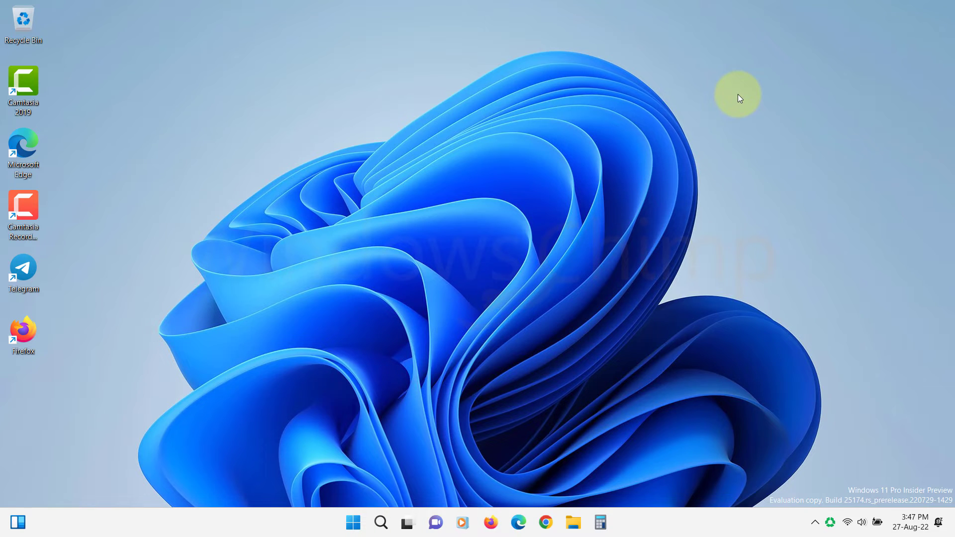
mouse_move(623, 247)
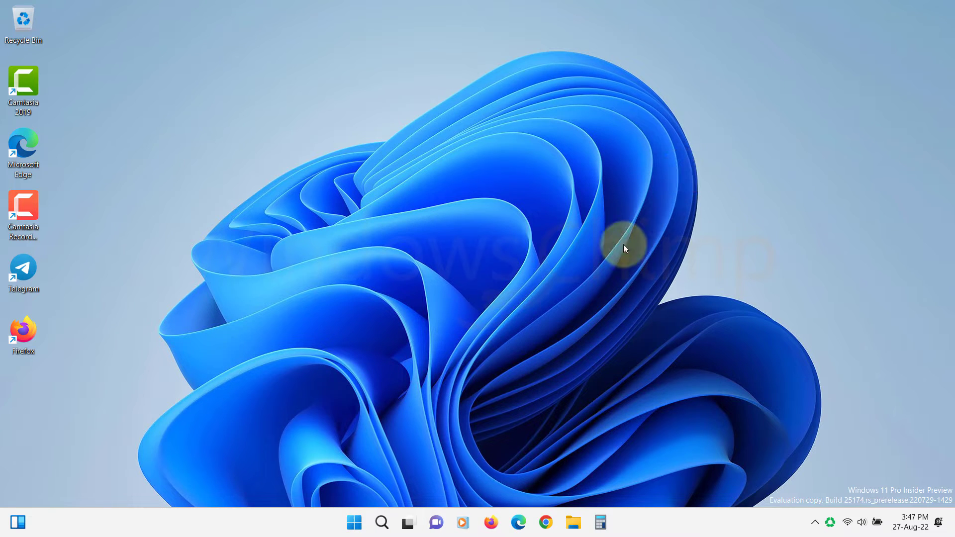
Reopen an elevated Command Prompt via Start search 'cmd', approving the UAC prompt
left_click(355, 523)
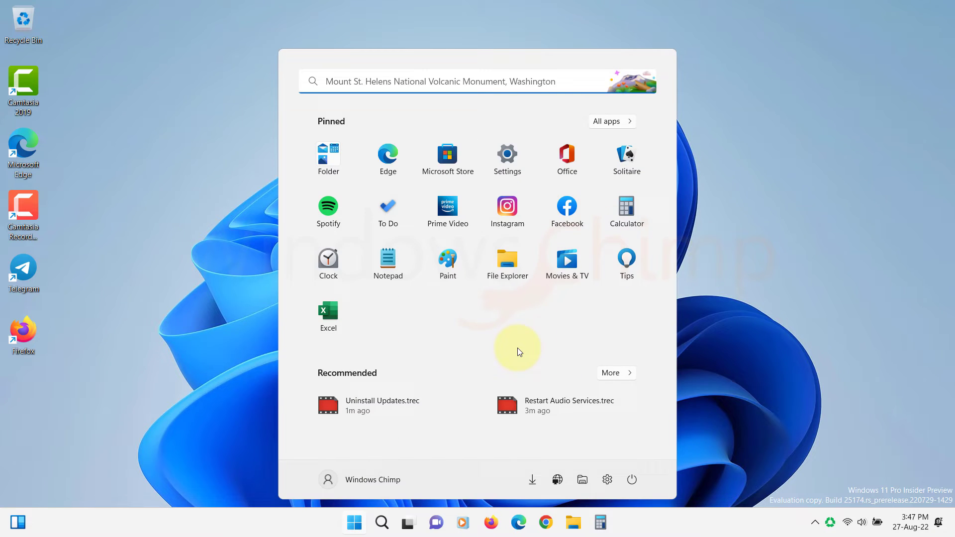
type("cmd")
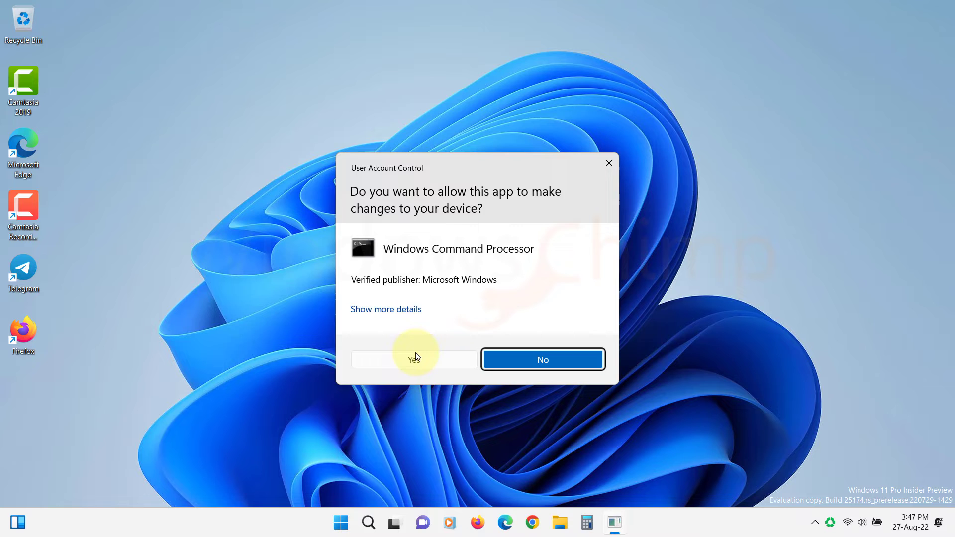
left_click(414, 359)
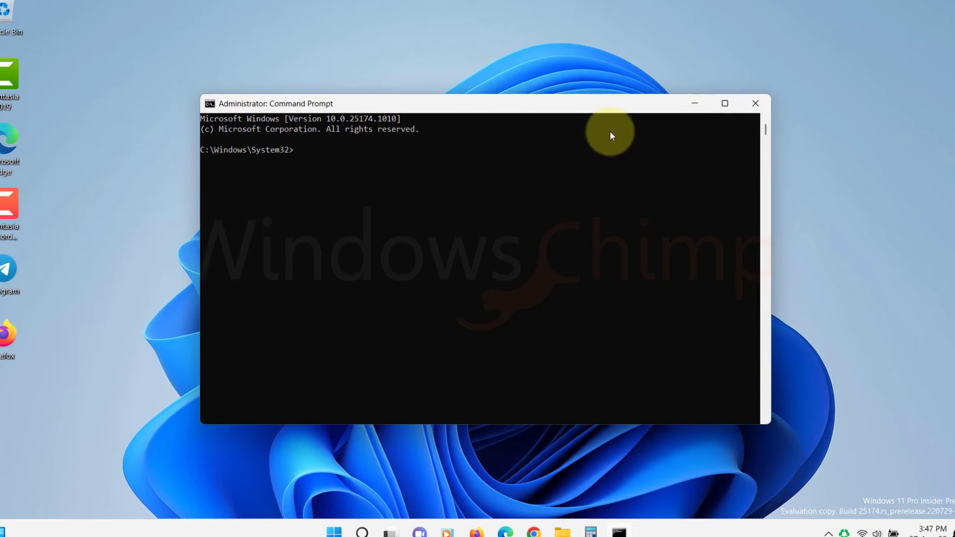
Run dism /Online /Cleanup-image /RestoreHealth to repair the Windows image
type("dism /")
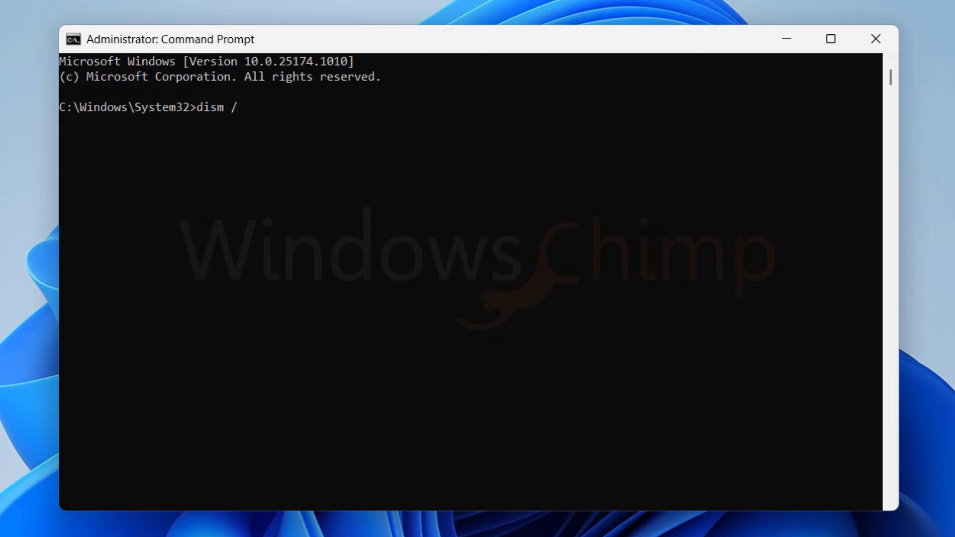
type("Online /")
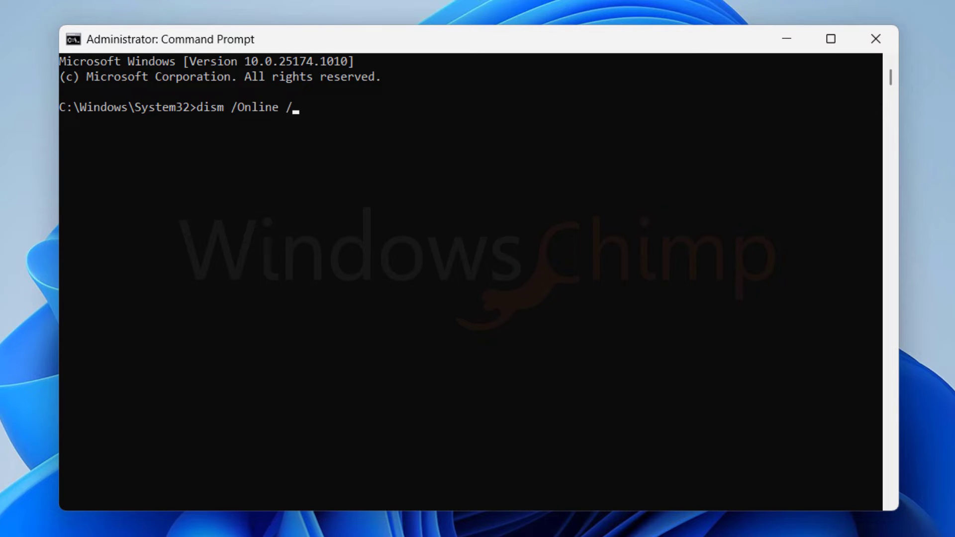
type("Cleanup-")
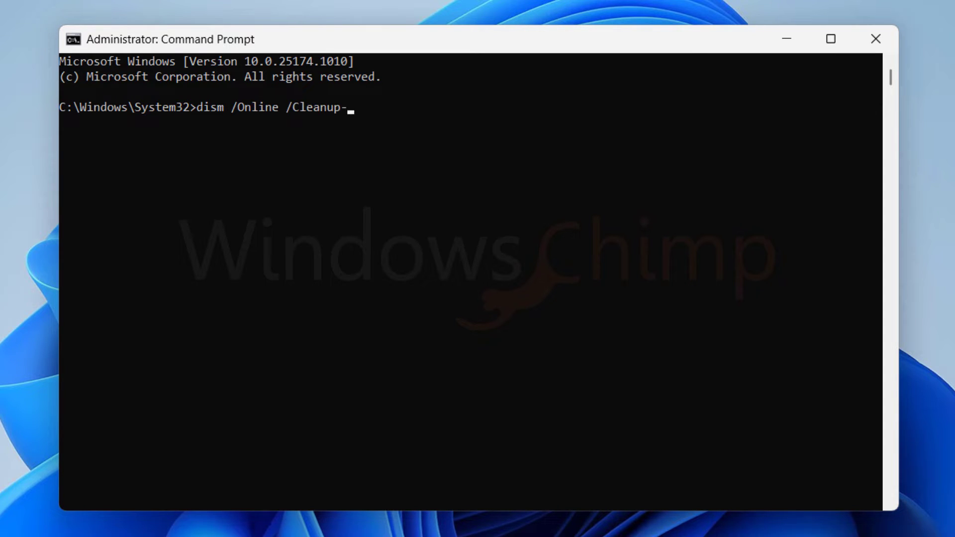
type("image")
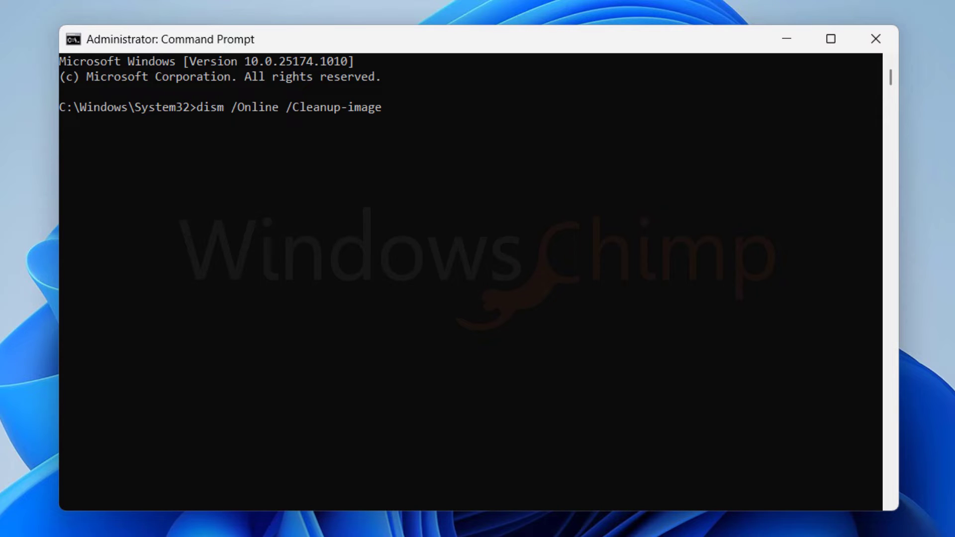
type("/RestoreHealt")
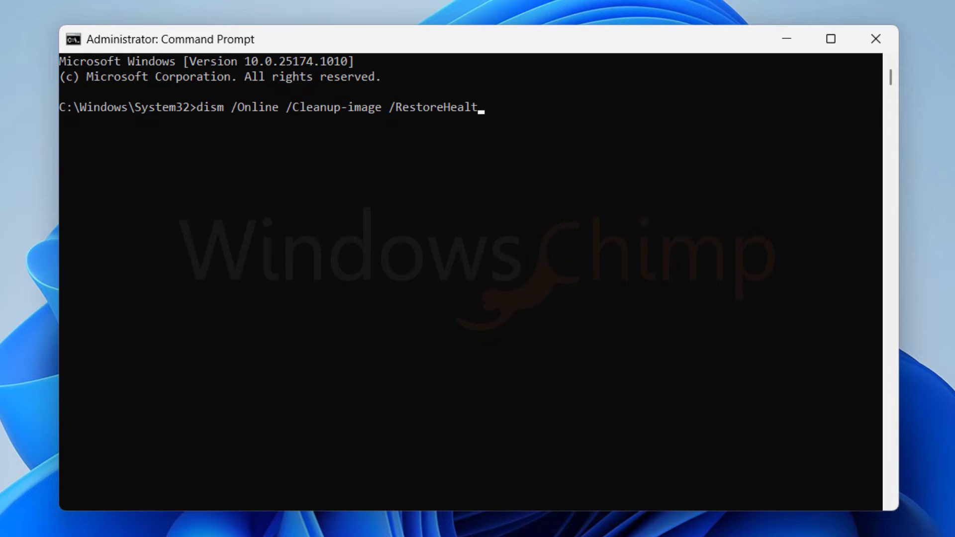
key("Enter")
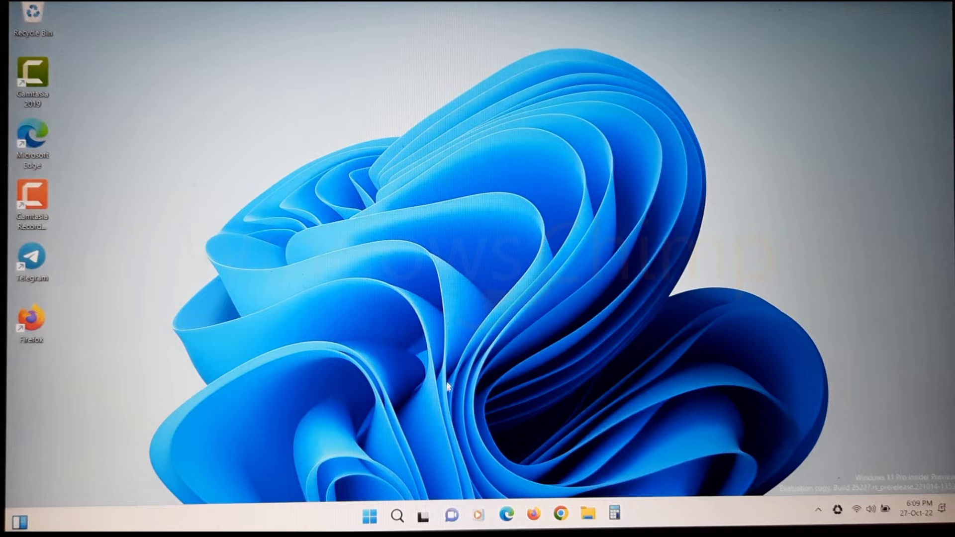
mouse_move(404, 481)
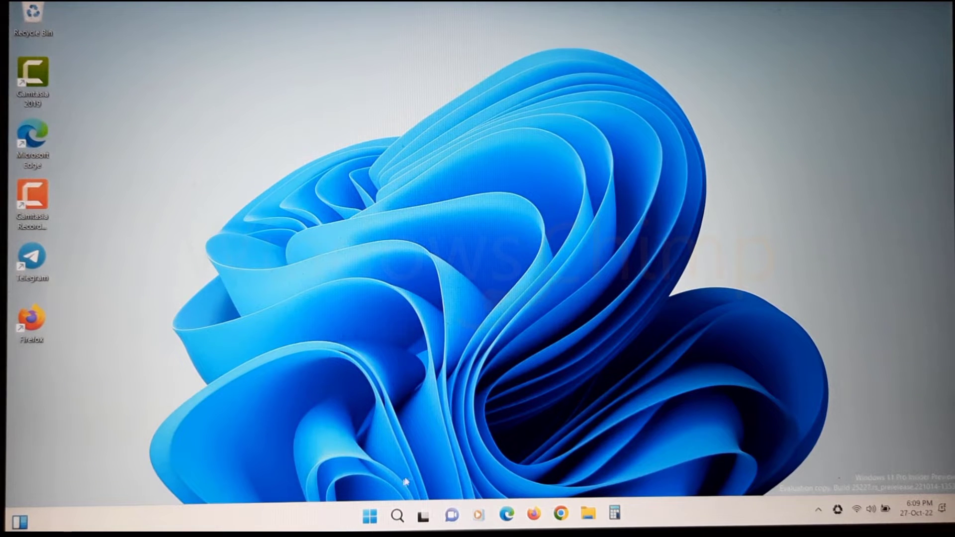
Restart the PC from the Start power menu into the recovery options screen
left_click(368, 517)
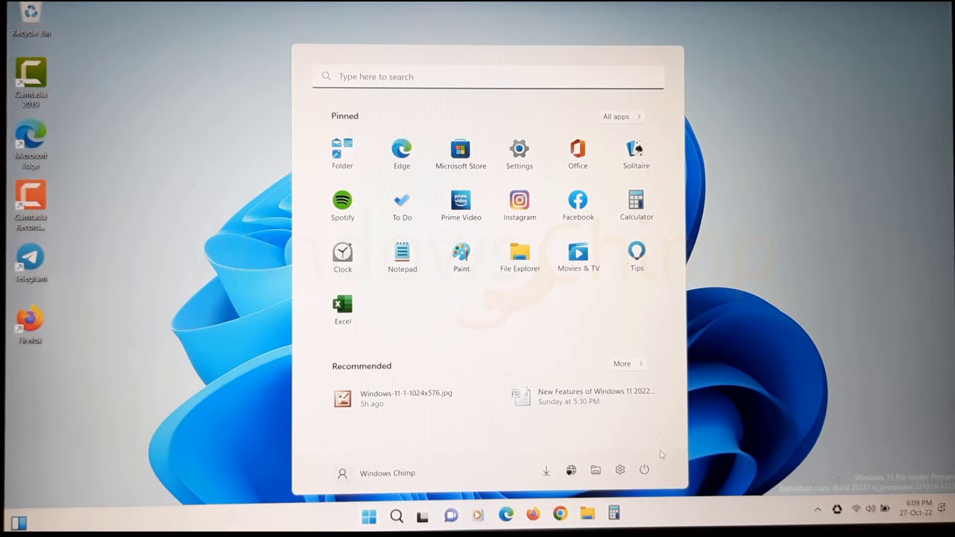
left_click(644, 469)
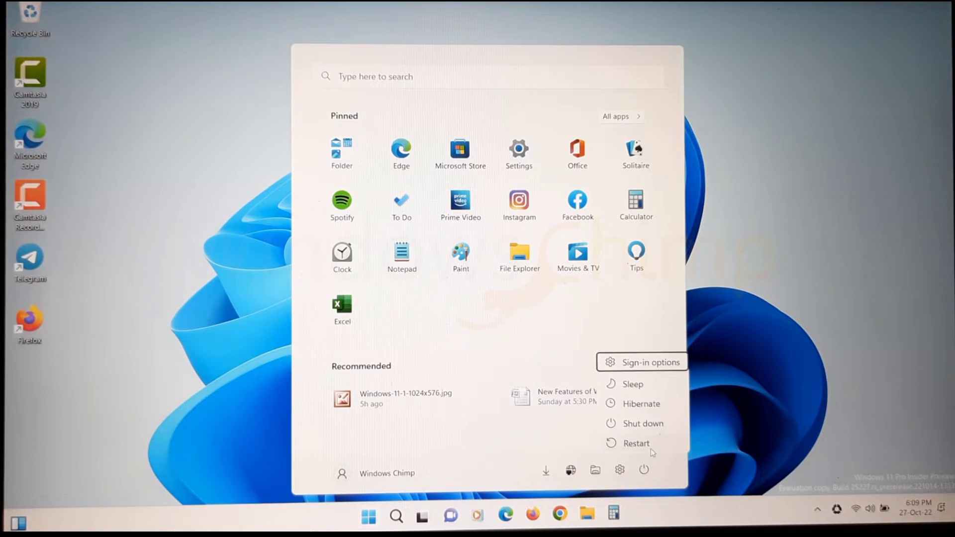
left_click(635, 443)
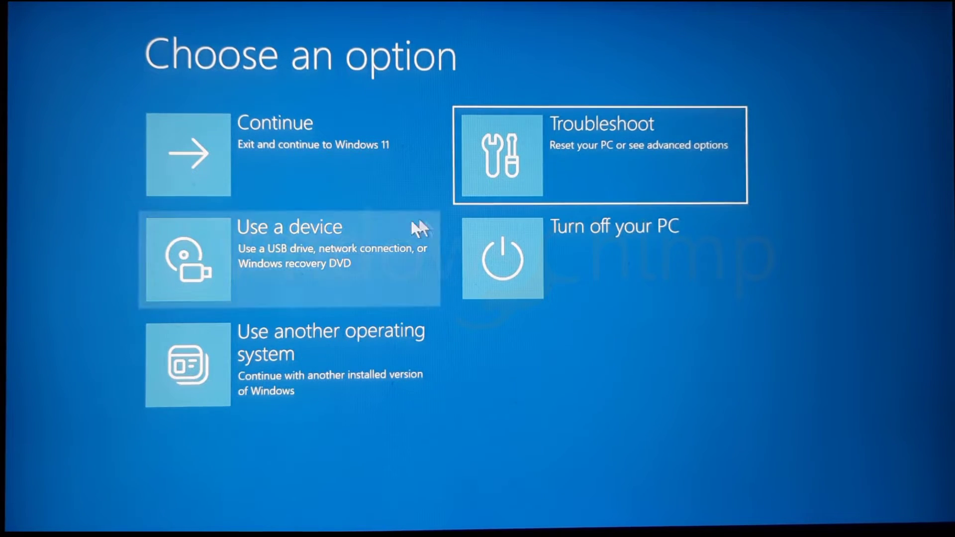
Go through Troubleshoot to Advanced options toward the recovery Command Prompt
left_click(598, 155)
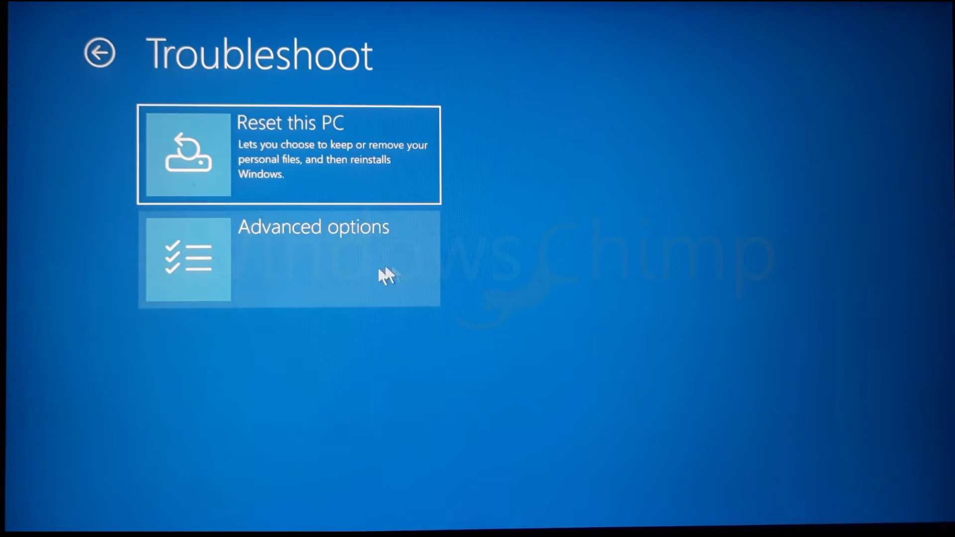
left_click(289, 260)
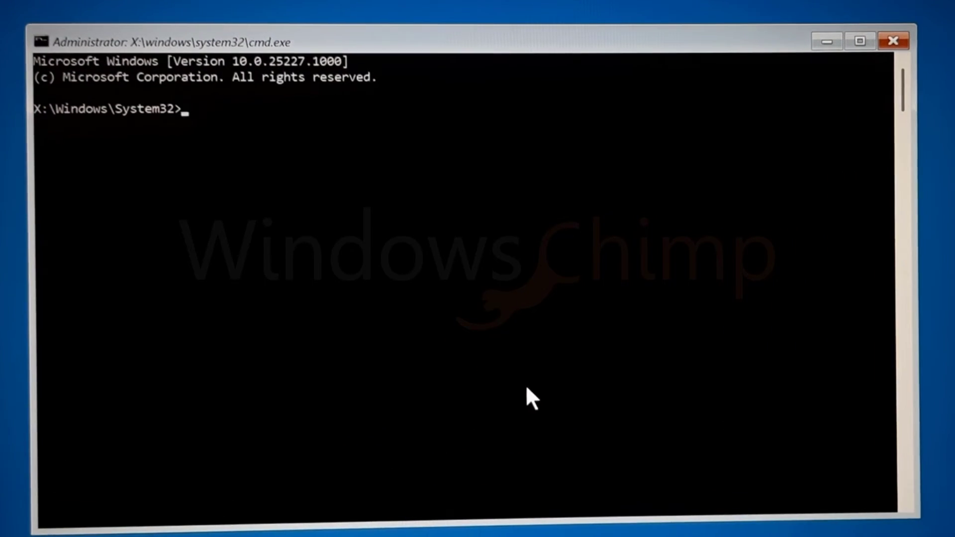
Switch to c: and cd into \windows\system32\config
type("c:")
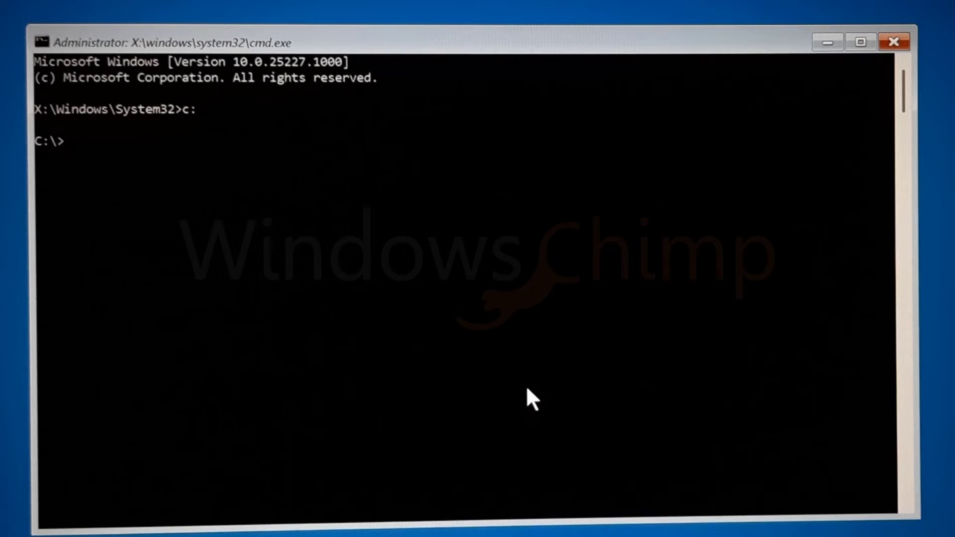
type("d")
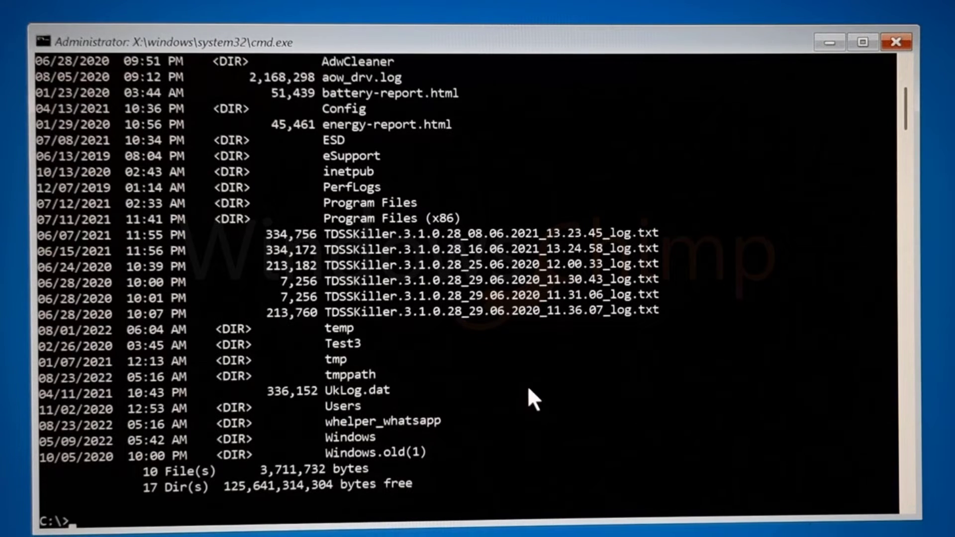
type("cd")
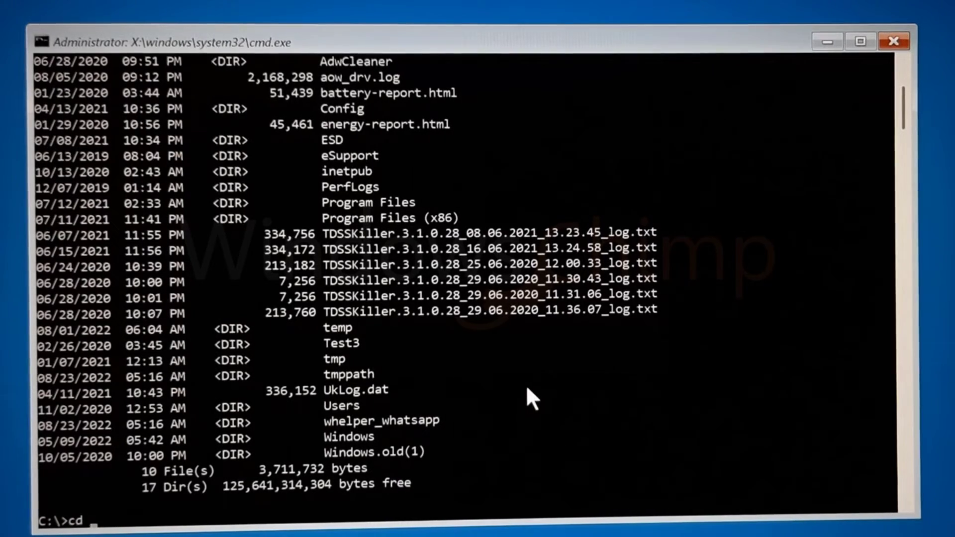
type("\\windows")
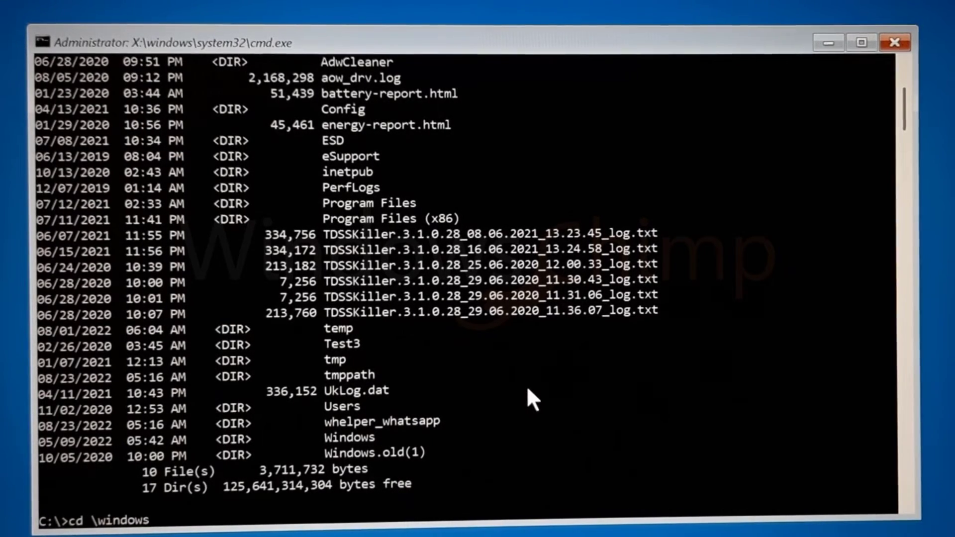
type("system32")
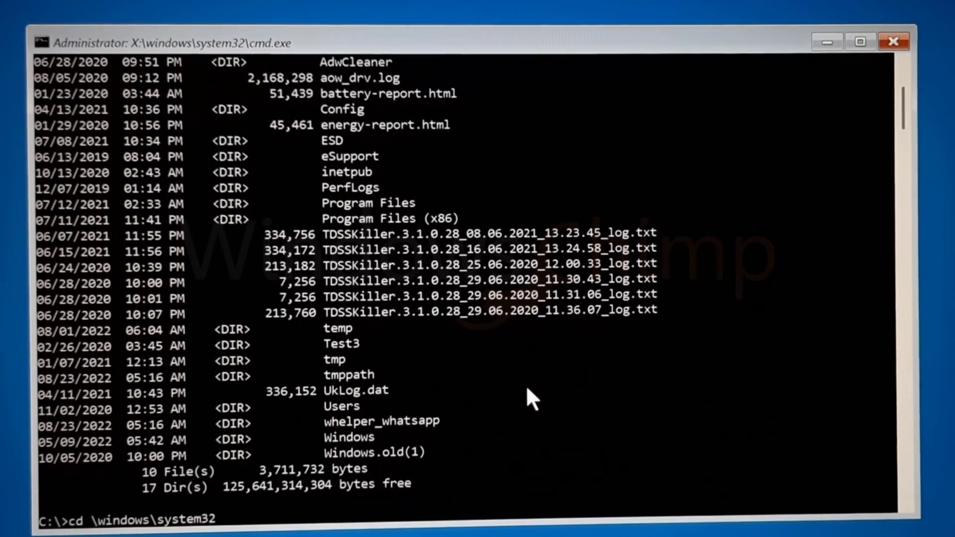
type("\\config")
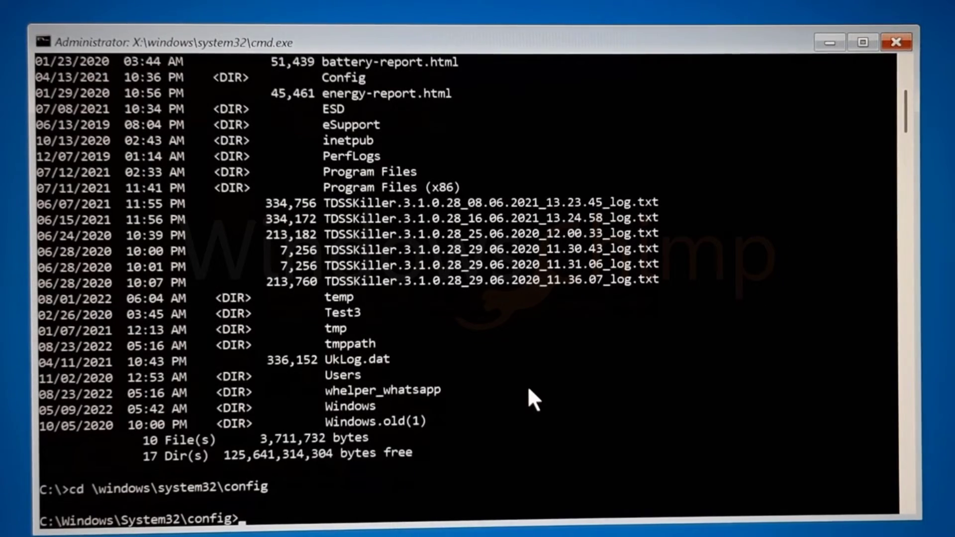
Rename System to System.1 and Software to Software.1, then exit the console
type("ren Sy")
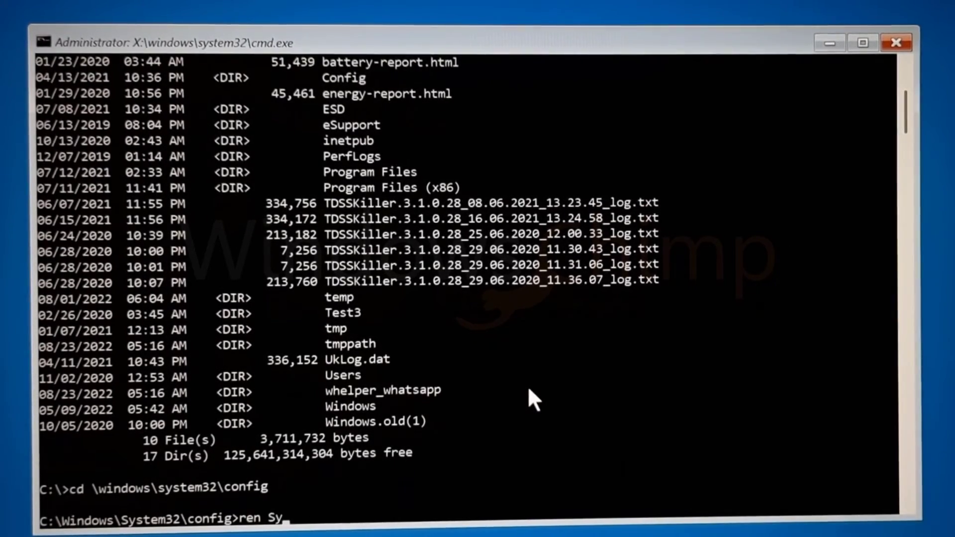
type("stem Sys")
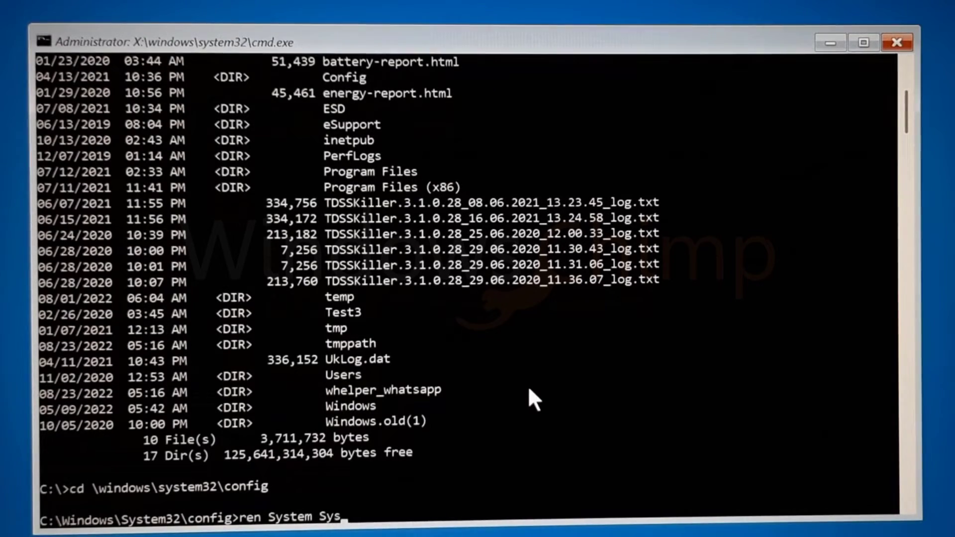
type("tem.1")
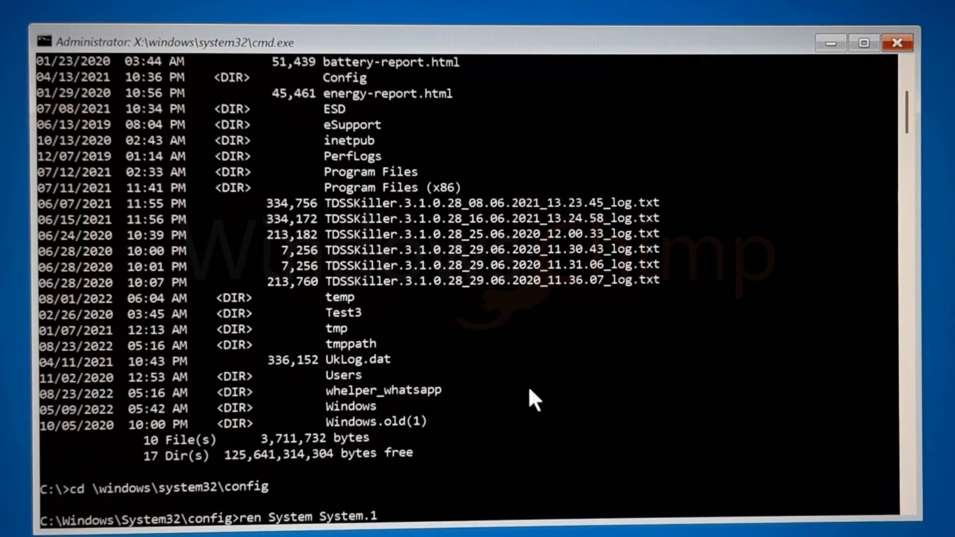
type("ren")
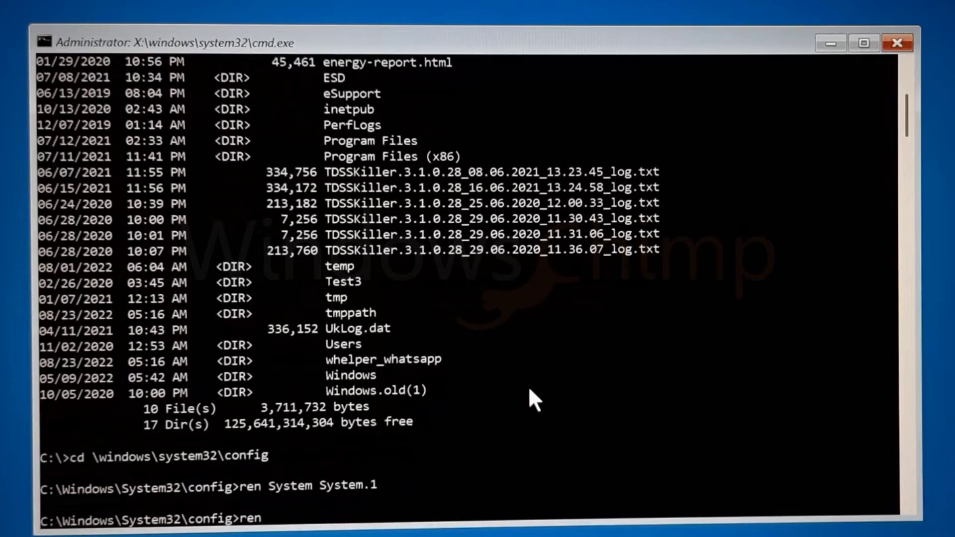
type("Software")
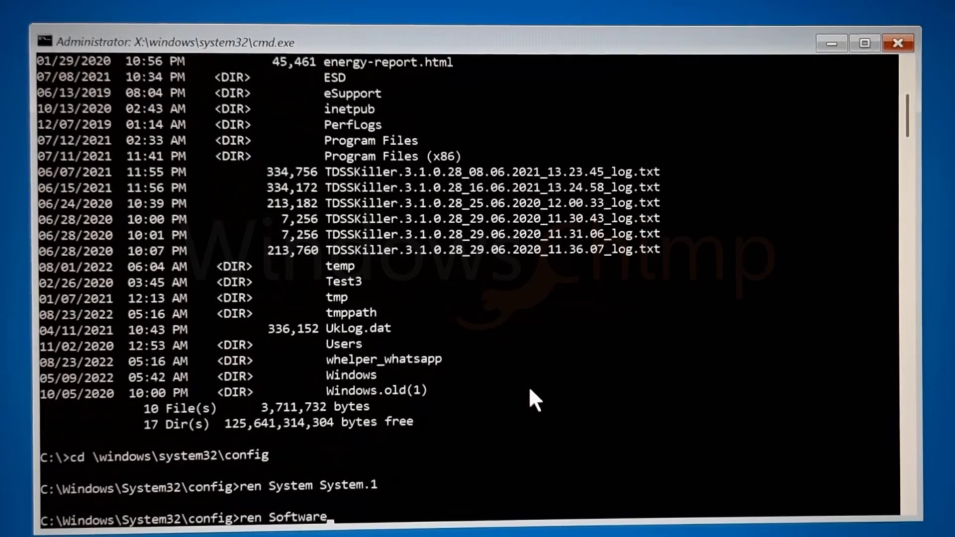
type("Software.1")
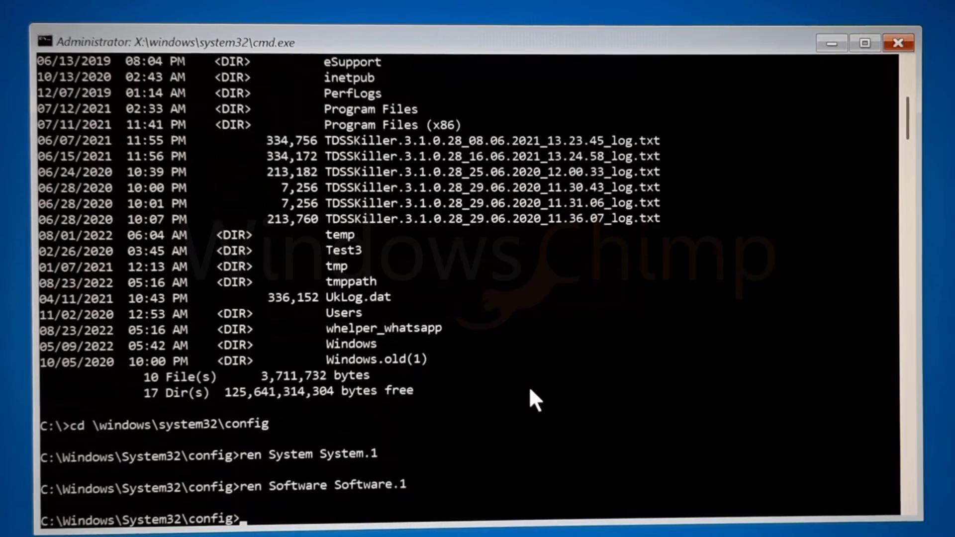
type("Exit")
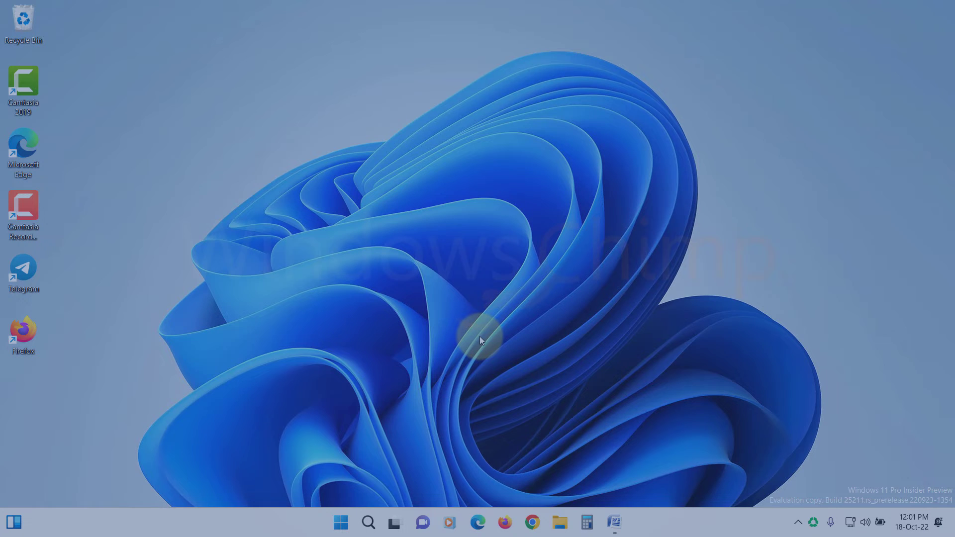
Launch an administrator Command Prompt from Start search 'cmd'
left_click(341, 522)
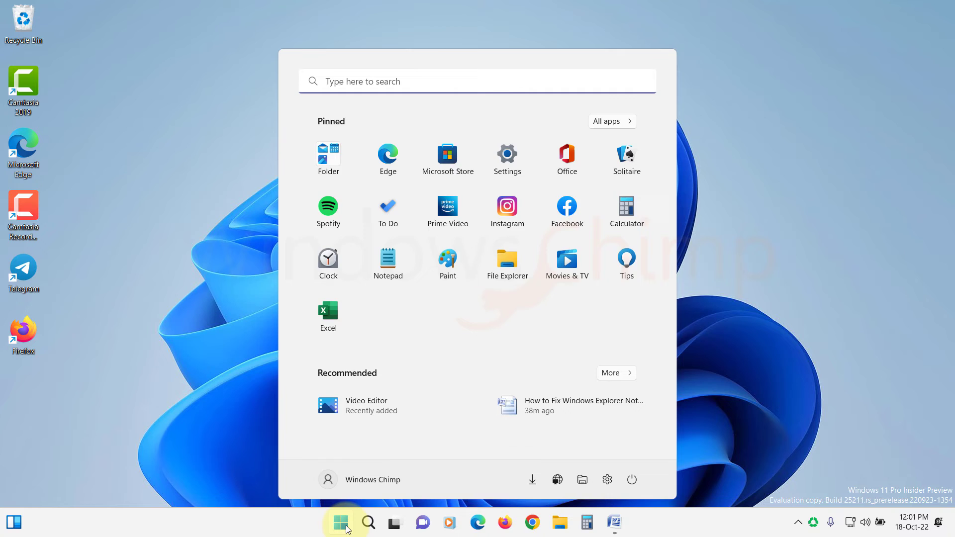
type("cmd")
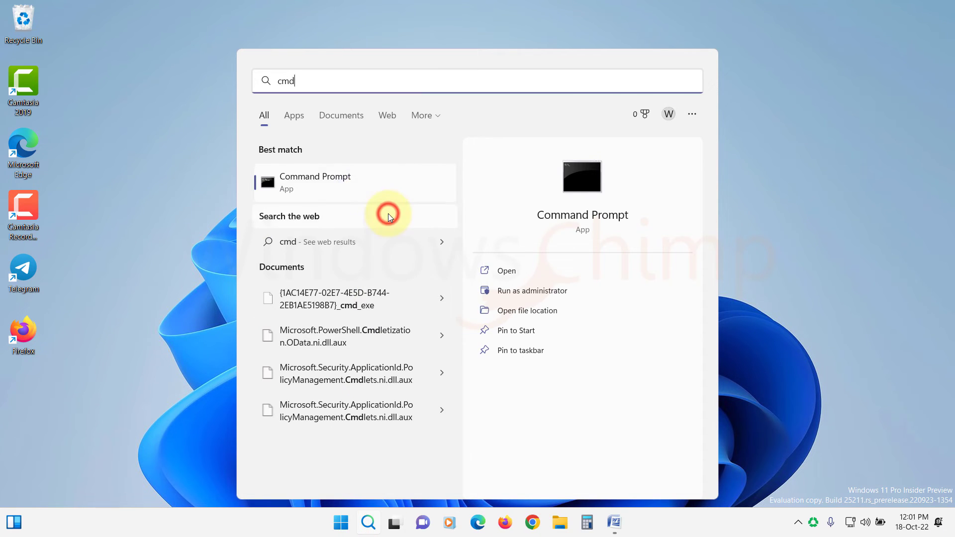
left_click(530, 291)
type("rea")
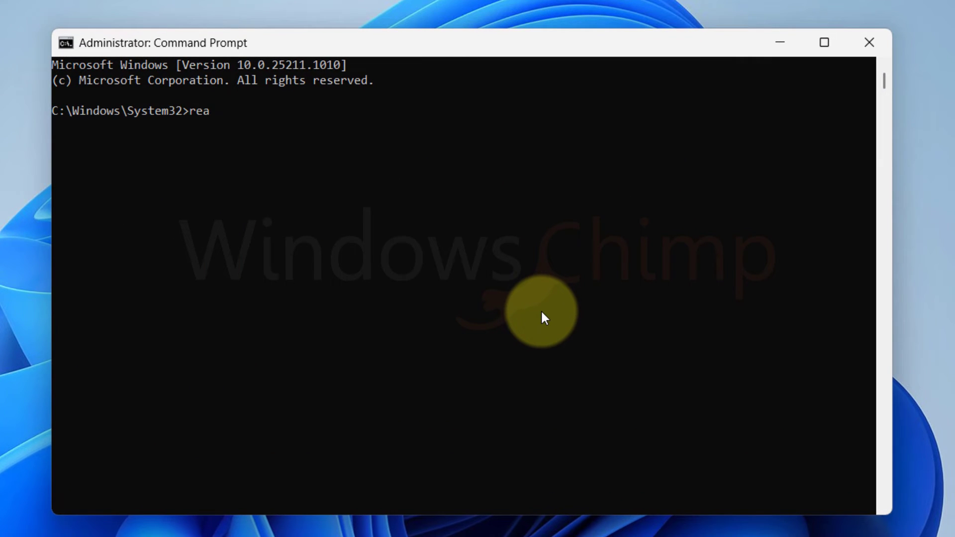
Run reagentc /disable then reagentc /enable, both succeeding, and close the window
type("gentc")
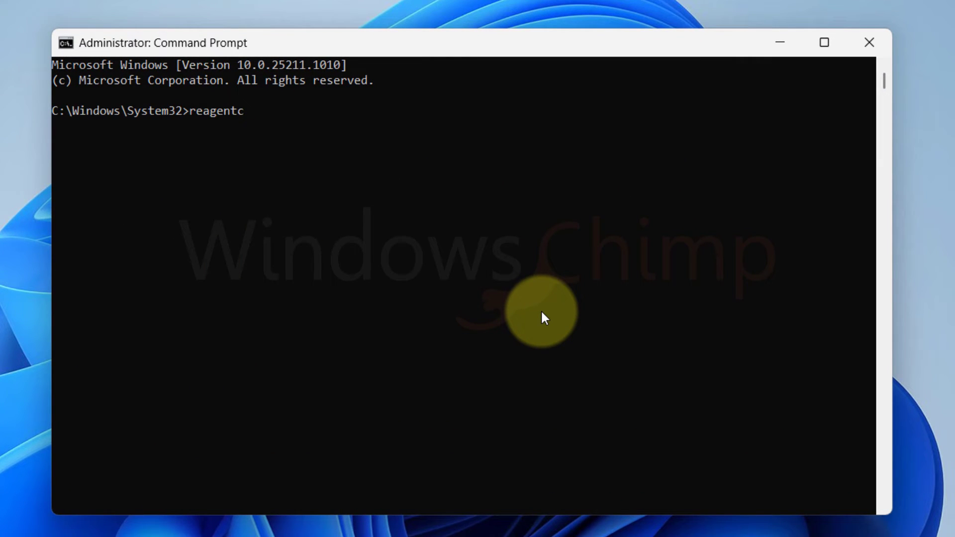
type("/disa")
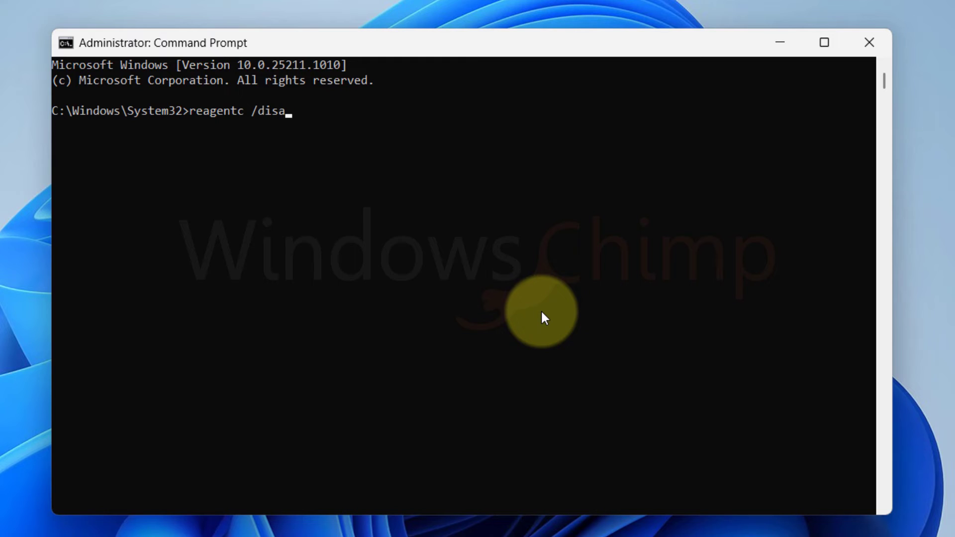
type("ble")
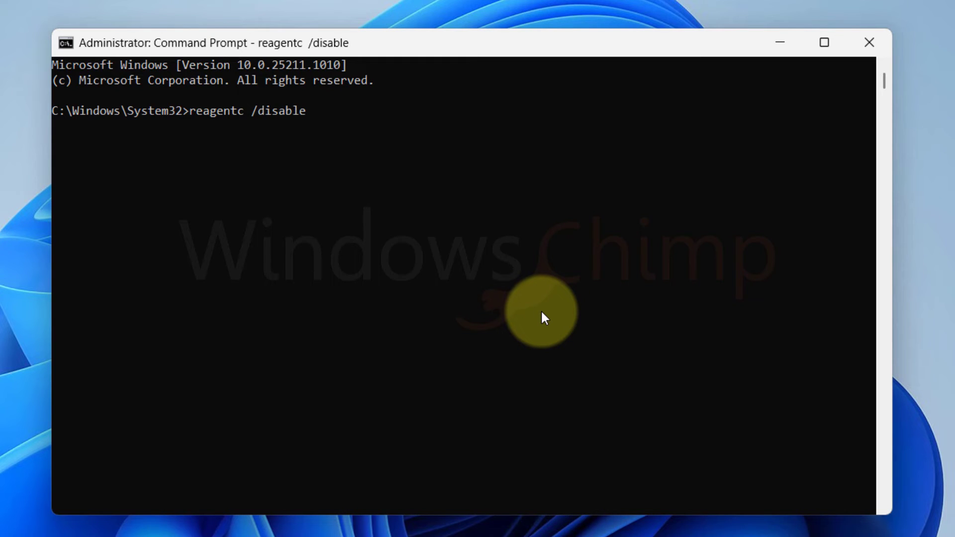
type("rea")
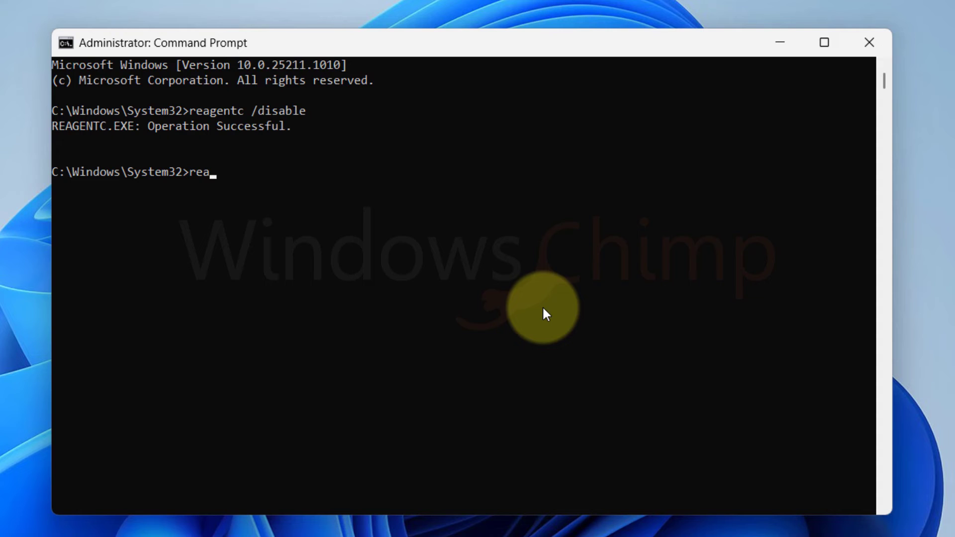
type("gentc")
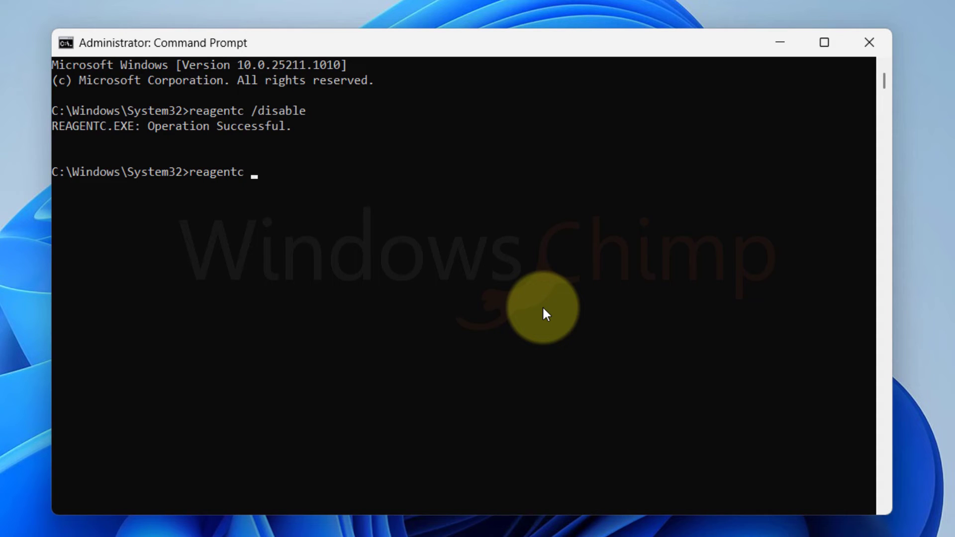
type("/enable")
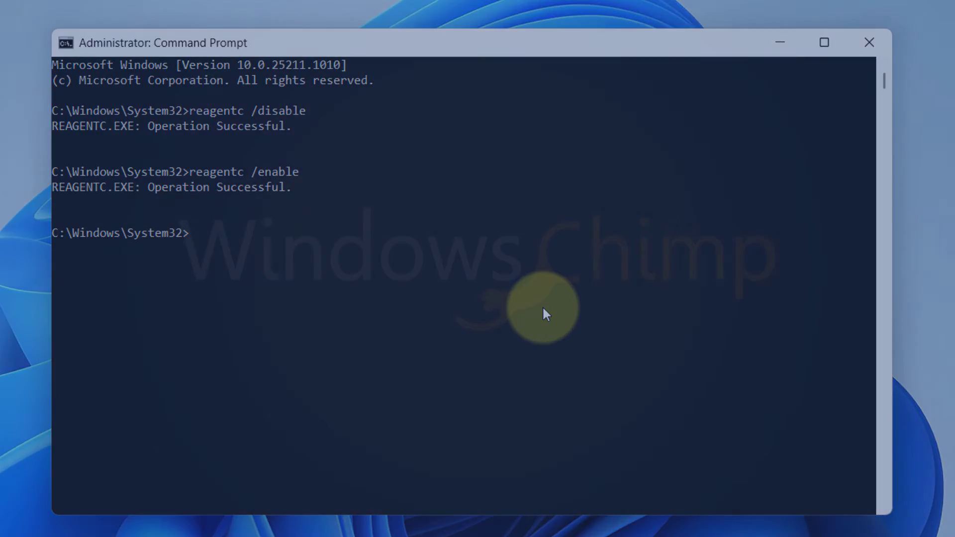
left_click(867, 41)
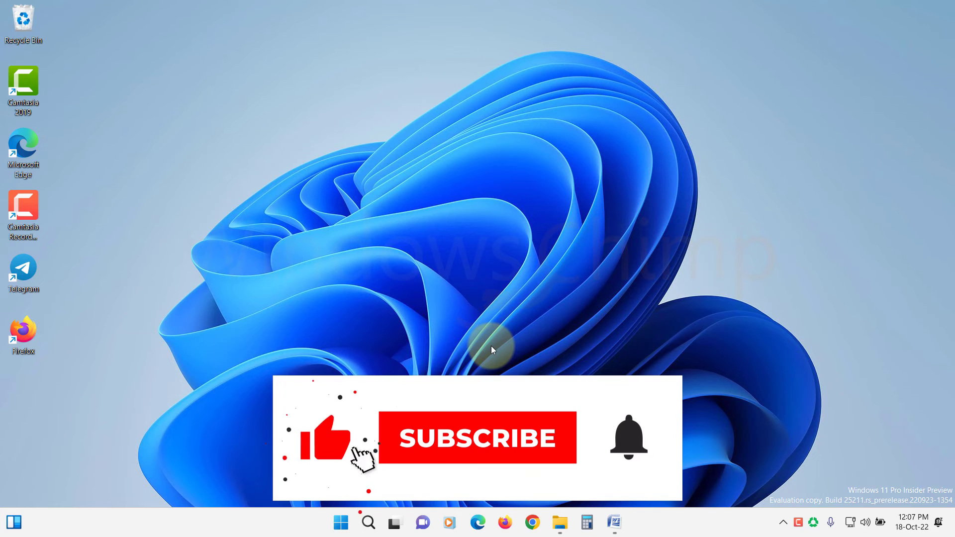
Search 'create a restore' and launch the System Restore wizard
left_click(477, 438)
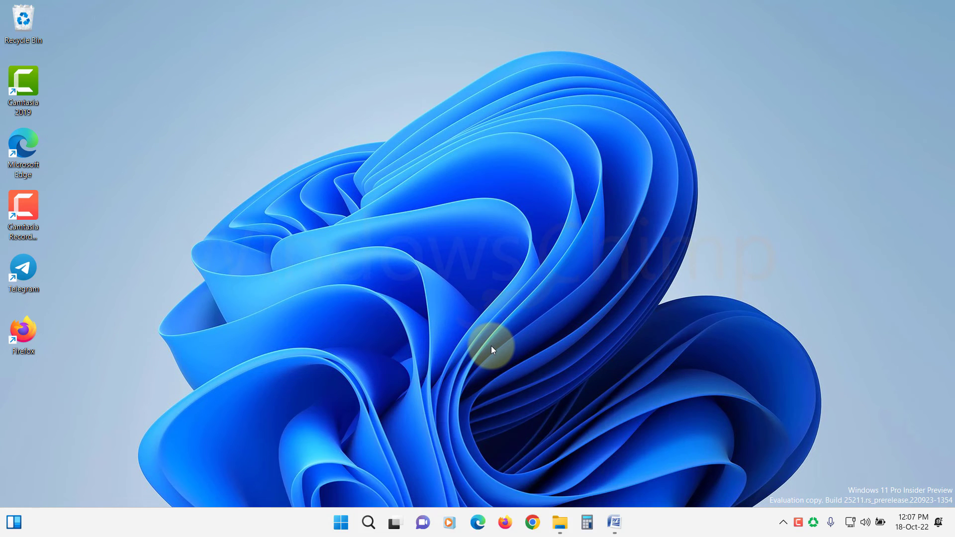
left_click(340, 523)
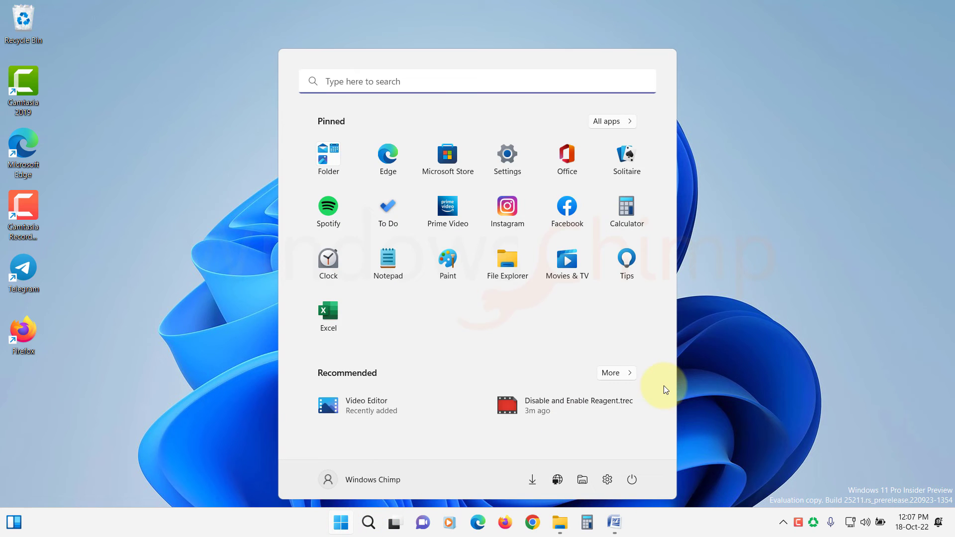
type("create a restore")
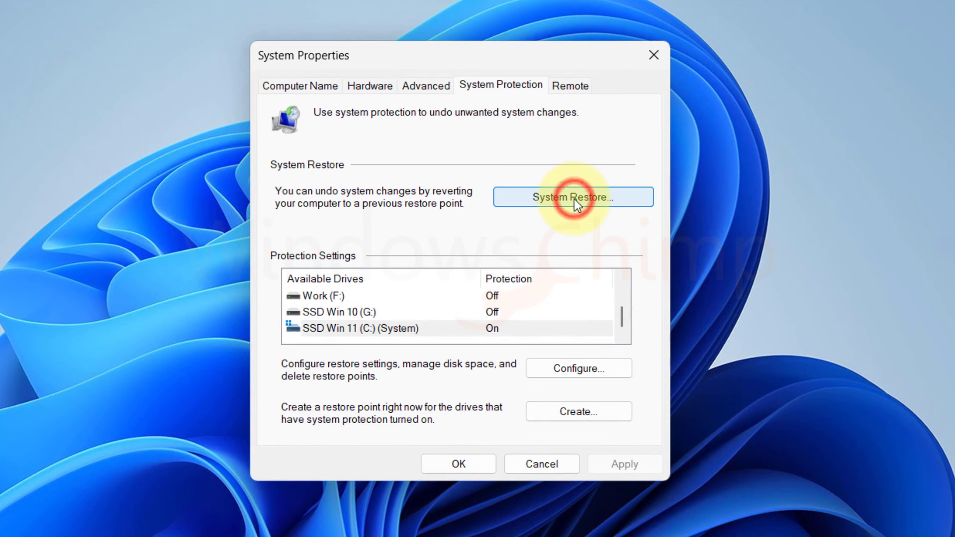
left_click(571, 197)
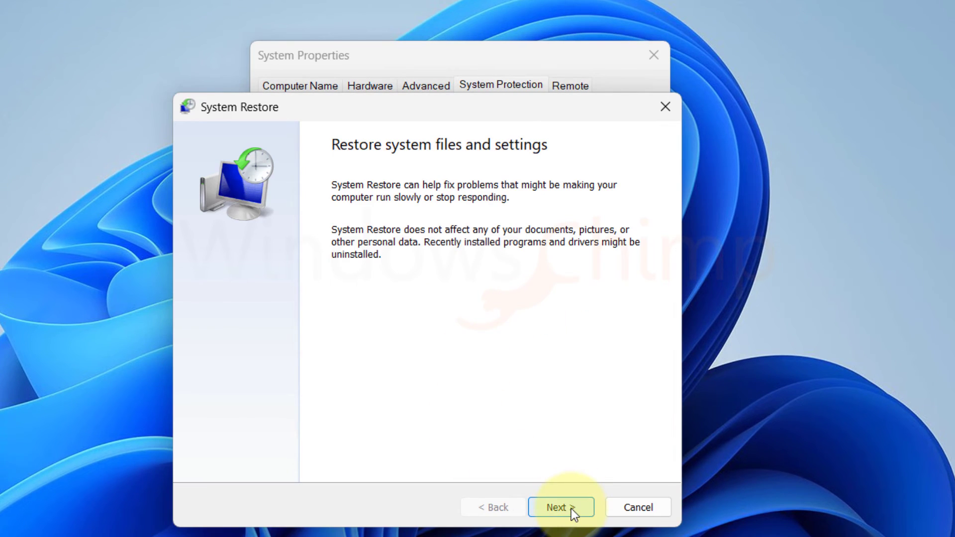
Restore the computer to the 15-Oct-22 Windows Update restore point
left_click(560, 506)
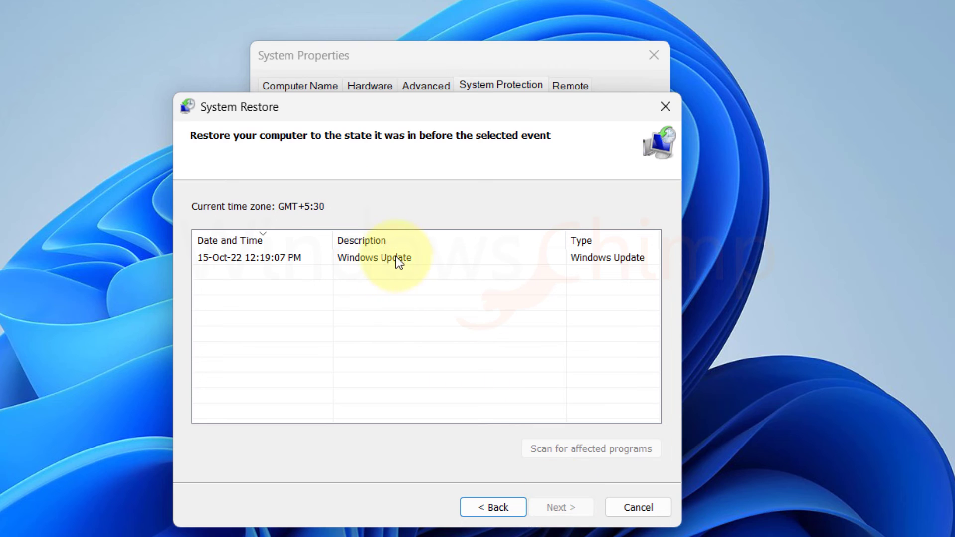
left_click(374, 257)
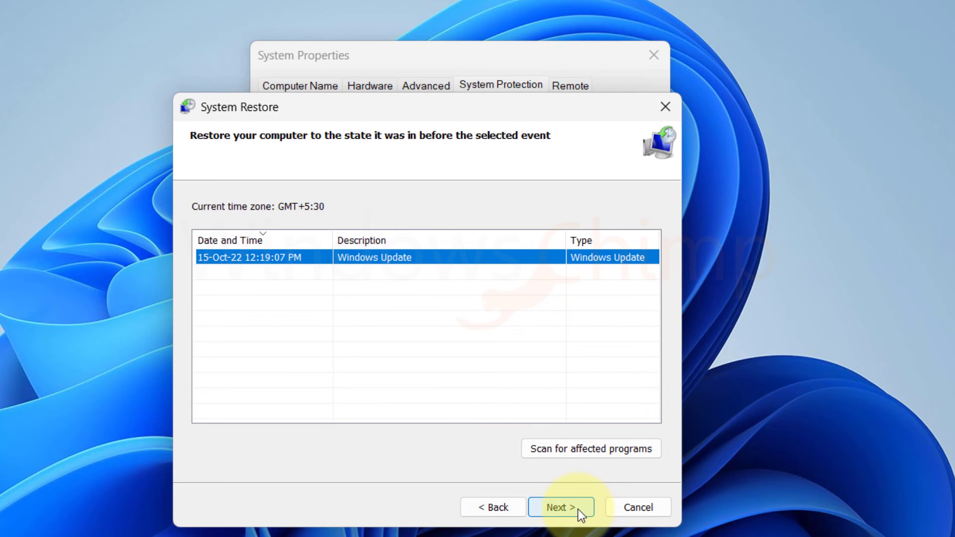
left_click(560, 506)
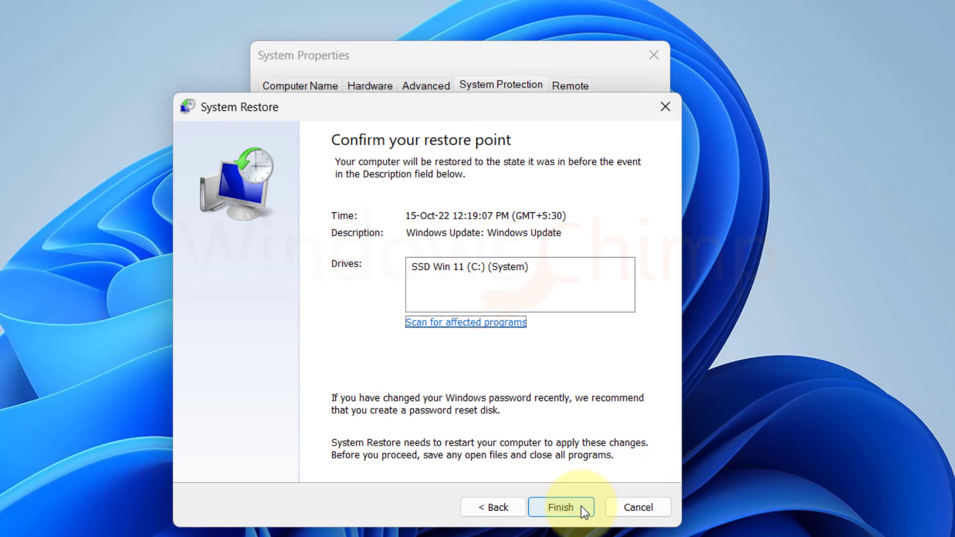
left_click(561, 506)
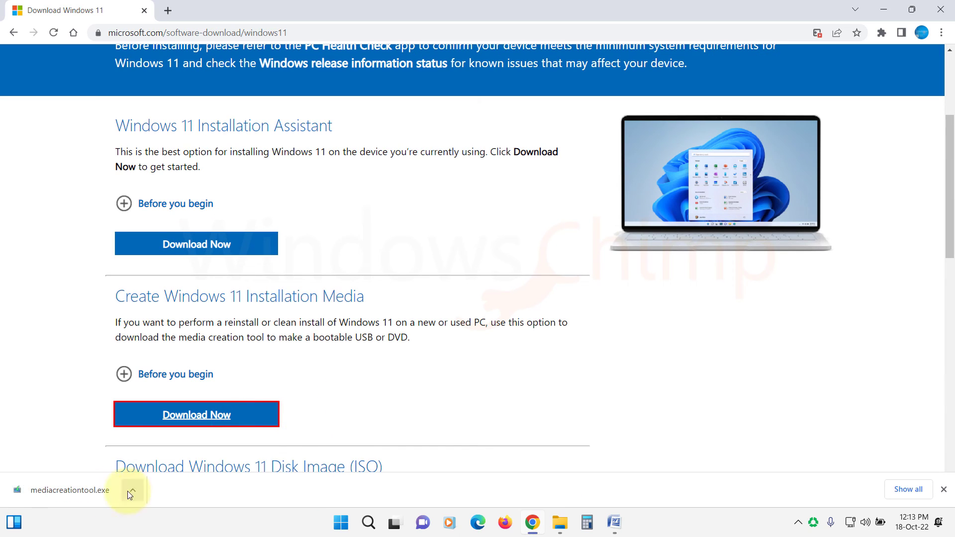
Run mediacreationtool.exe, accept the license and keep recommended language and edition
left_click(71, 490)
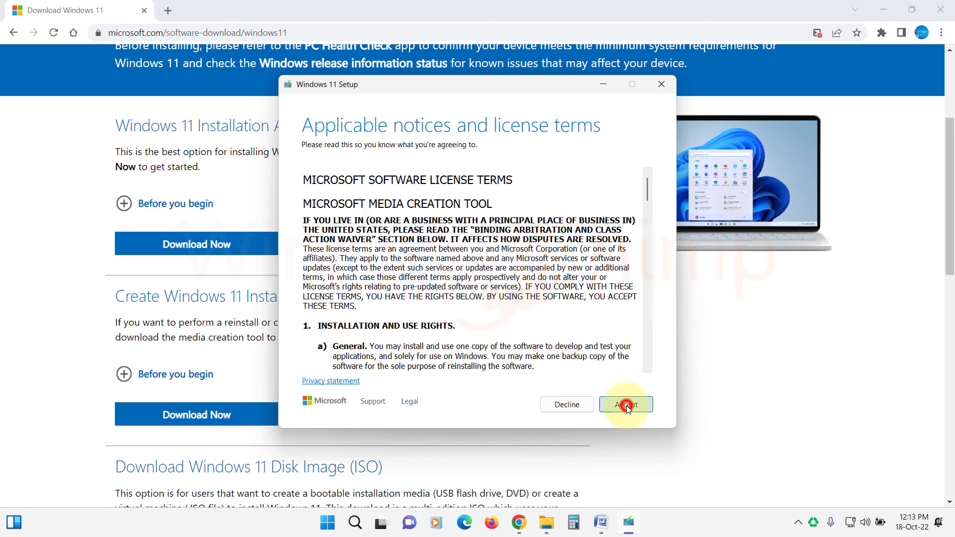
left_click(625, 404)
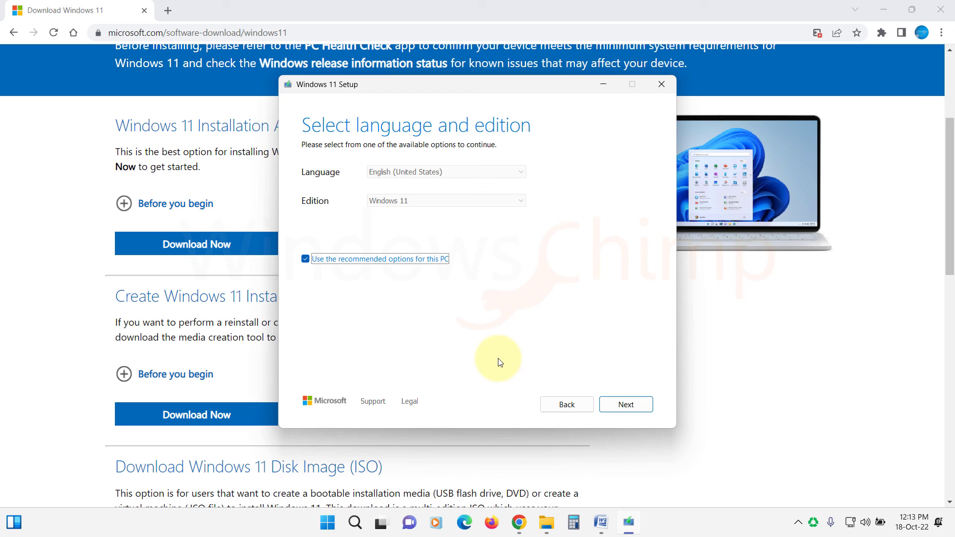
mouse_move(626, 405)
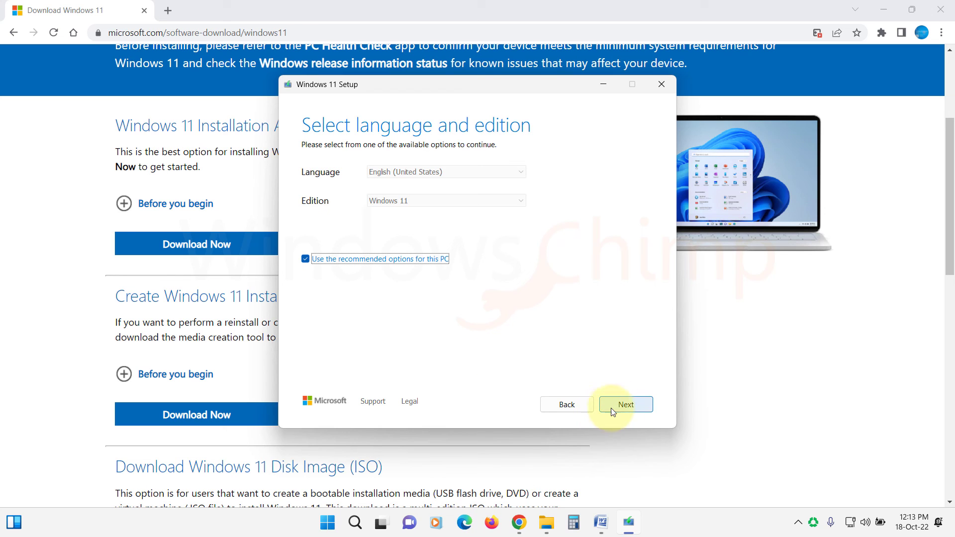
left_click(625, 405)
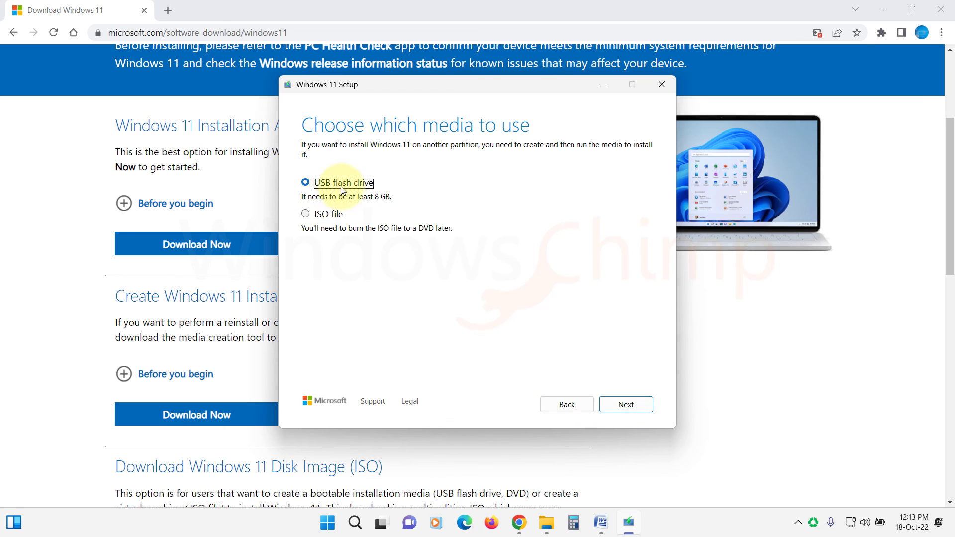